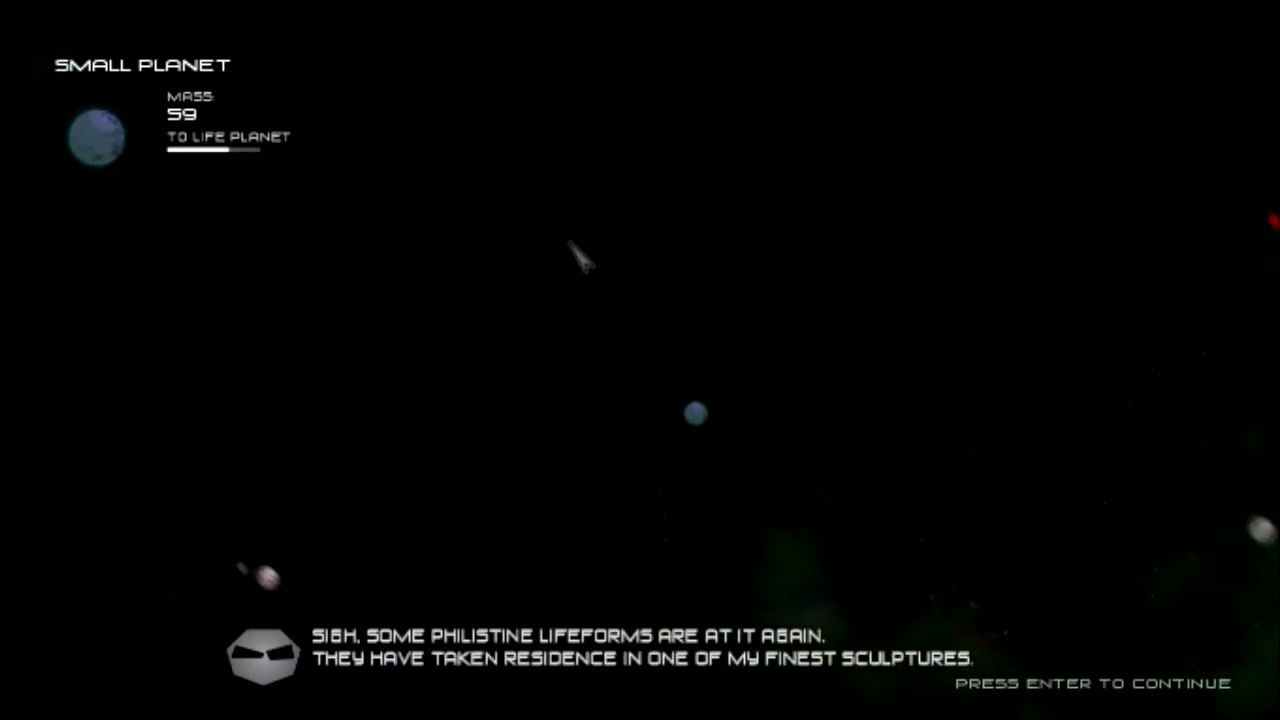
Steer the planet to absorb asteroids until it becomes a life planet of mass 99.
key("enter")
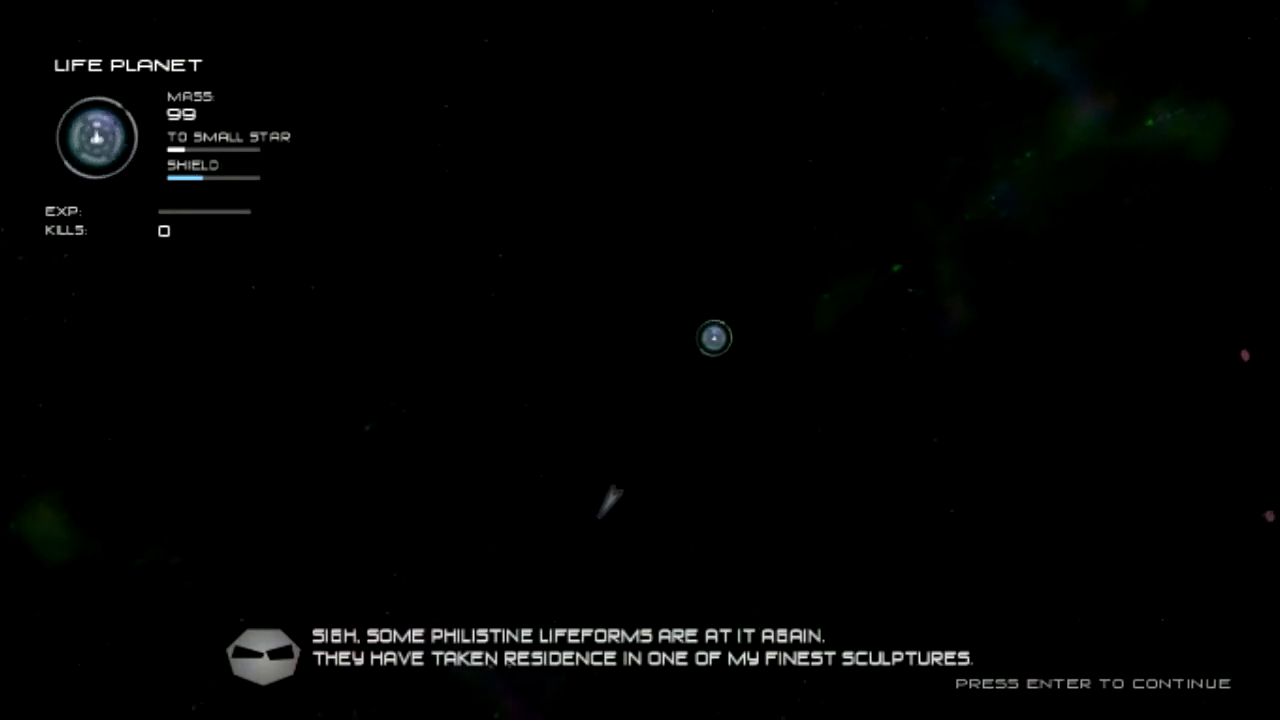
Check the play statistics in the Esc menu, then return to the running game.
key("enter")
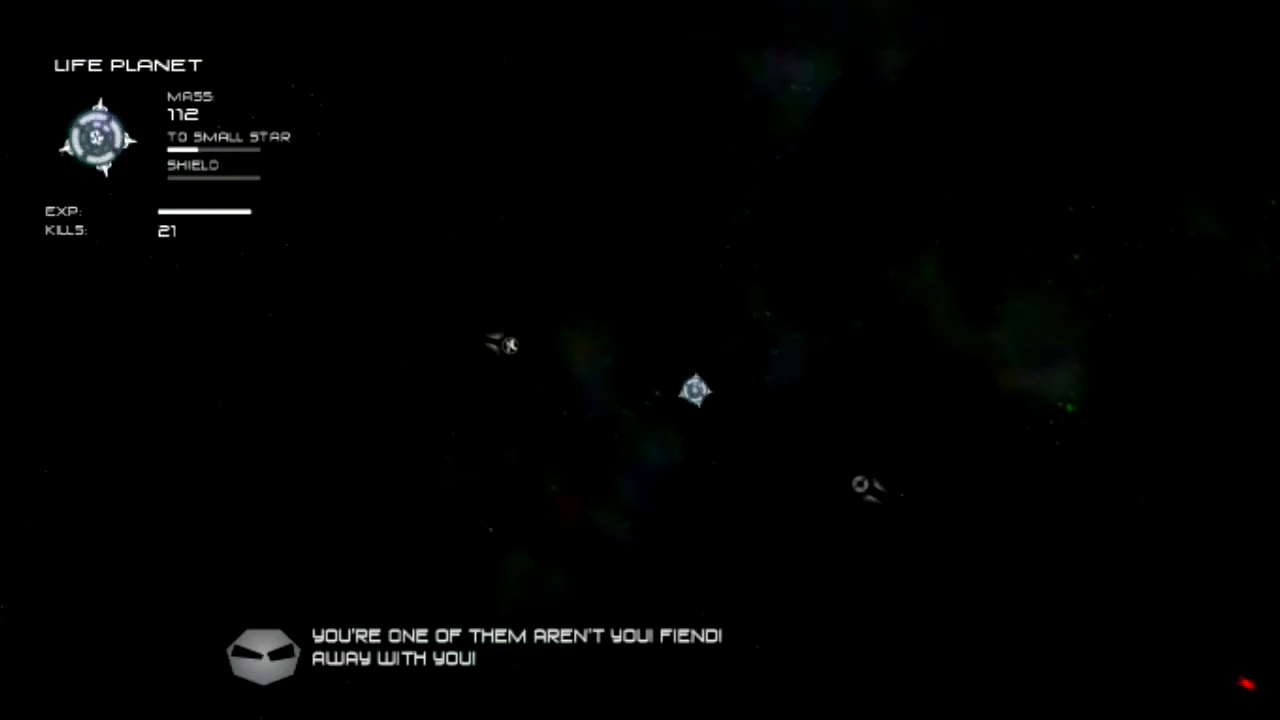
key("Escape")
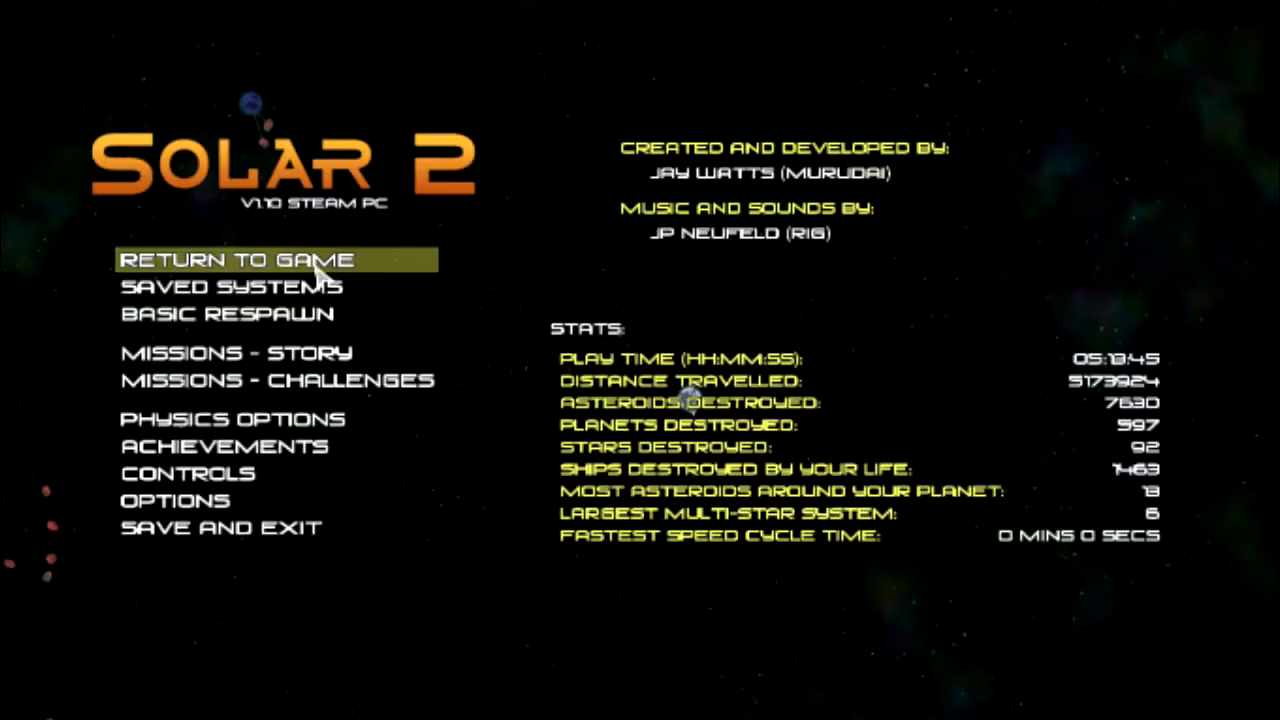
left_click(226, 313)
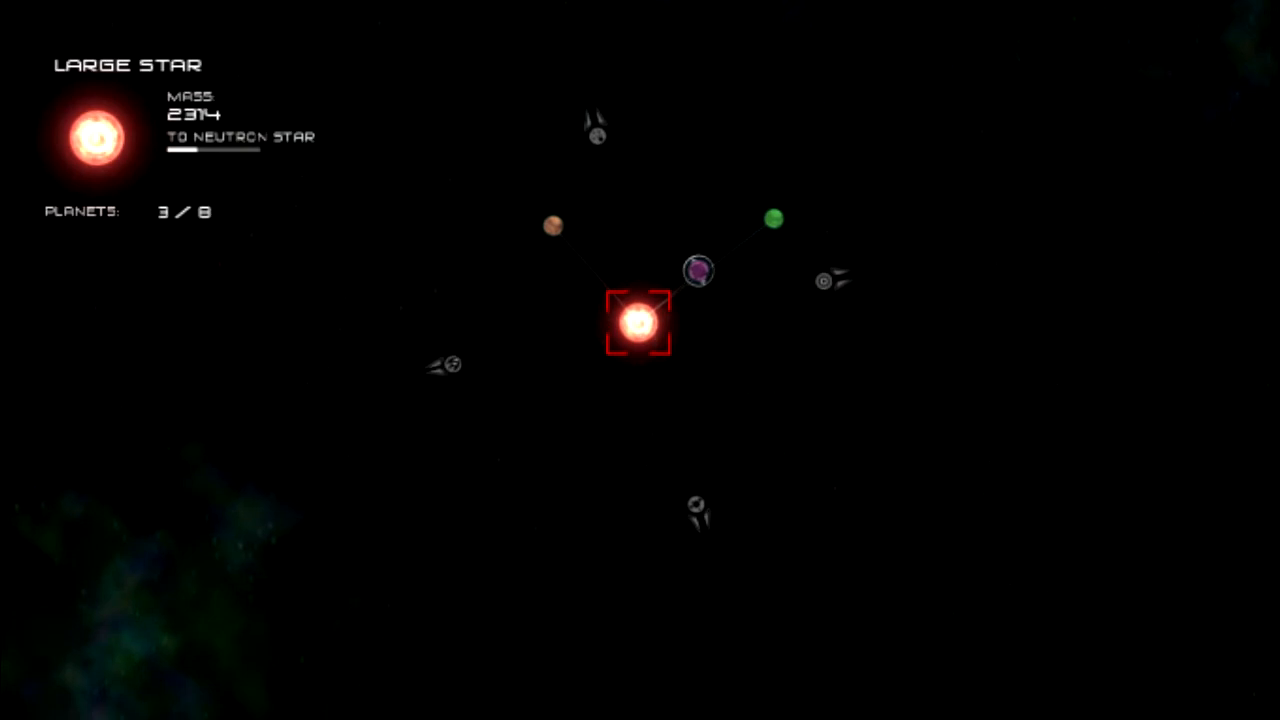
Select the orbiting purple life planet to view its mass 141 and shield.
left_click(698, 270)
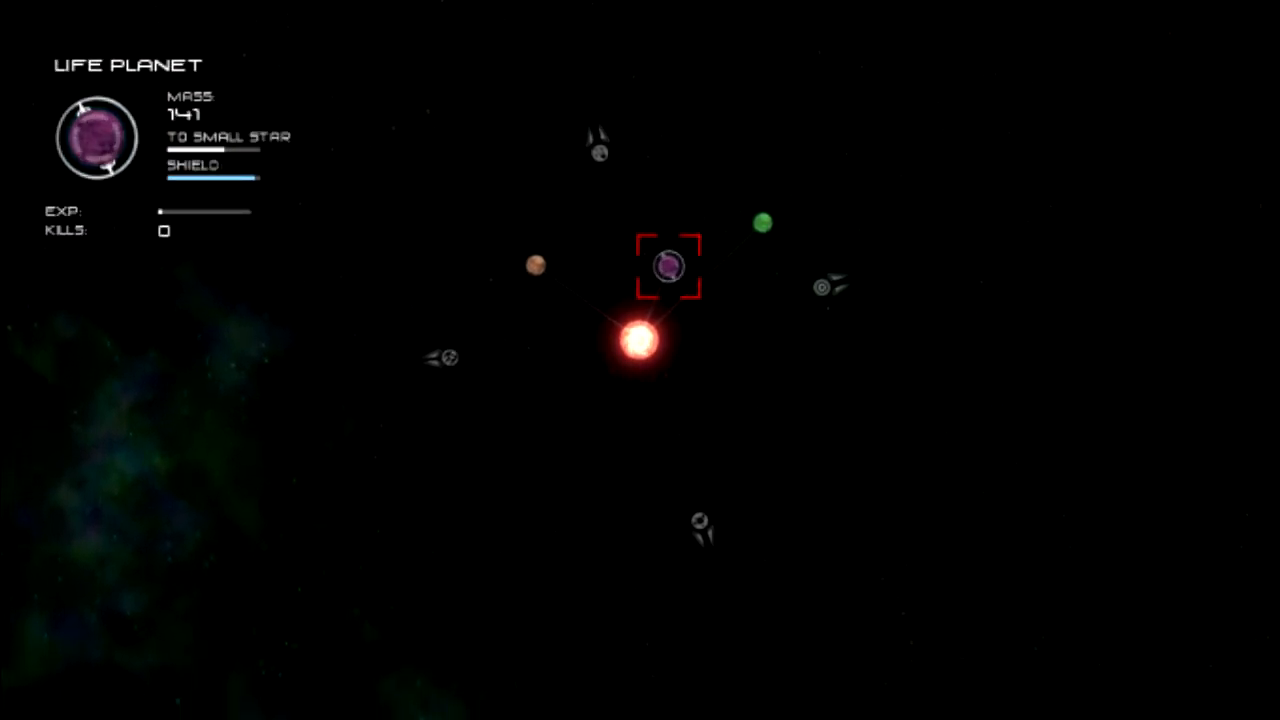